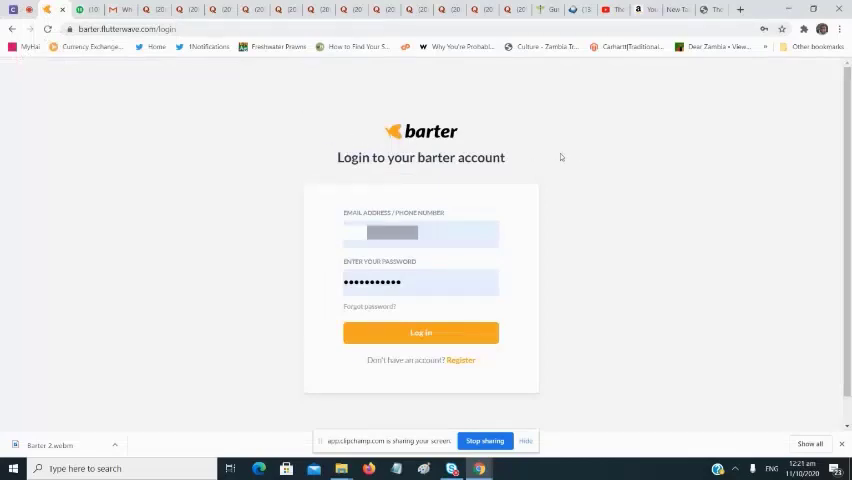
{"action": "mouse_move", "coordinate": [244, 82]}
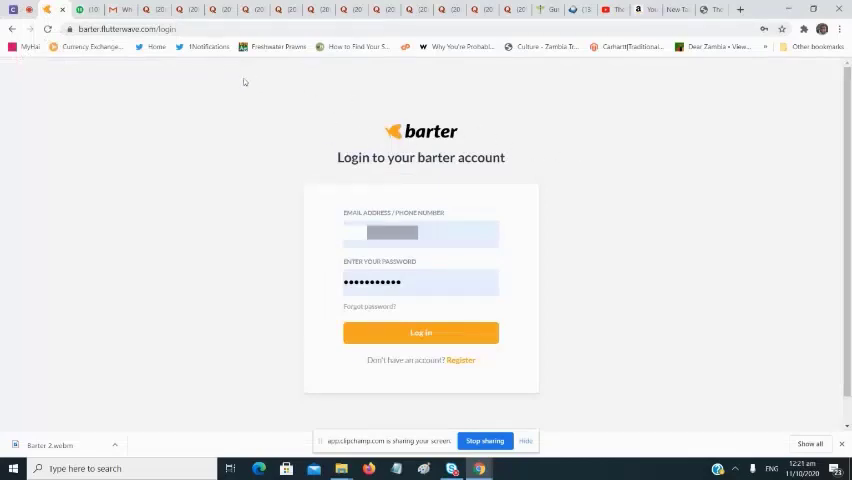
{"action": "mouse_move", "coordinate": [280, 136]}
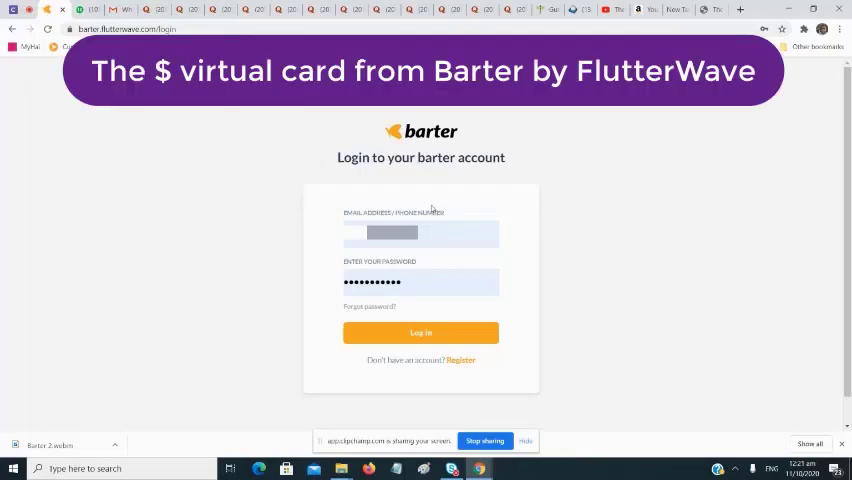
{"action": "mouse_move", "coordinate": [486, 220]}
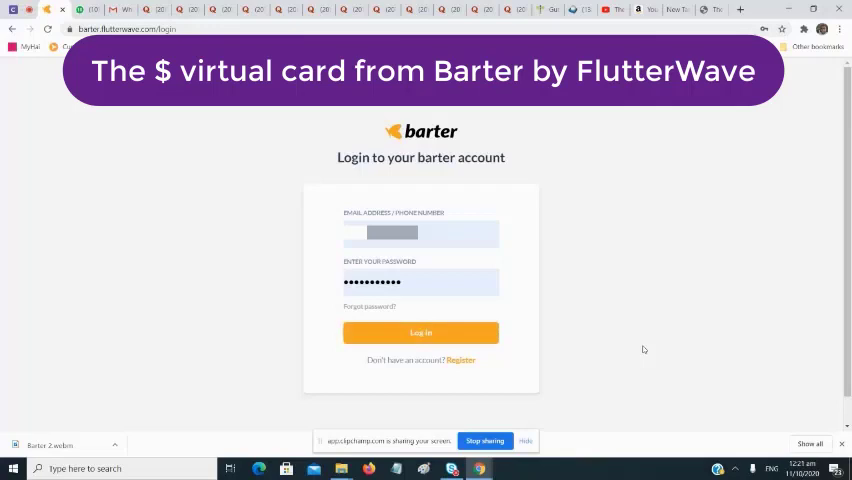
{"action": "mouse_move", "coordinate": [612, 348]}
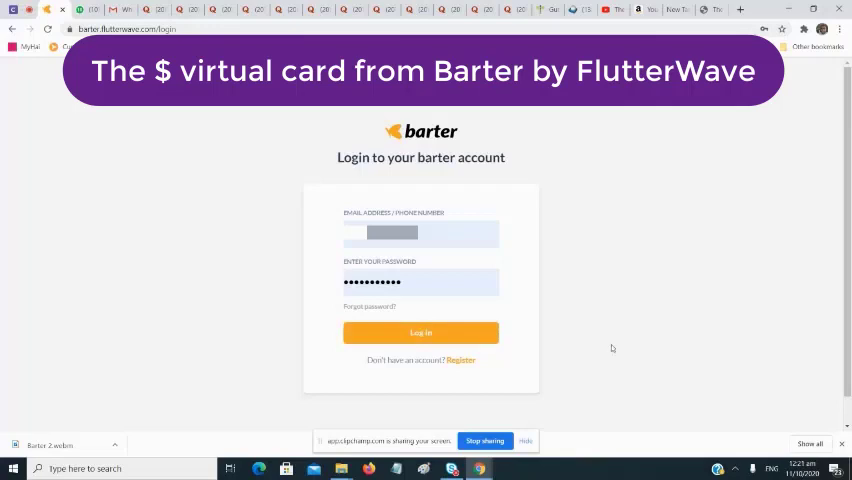
Log in to the Barter account to reach the Home dashboard showing the 509.45 balance.
{"action": "left_click", "coordinate": [420, 332]}
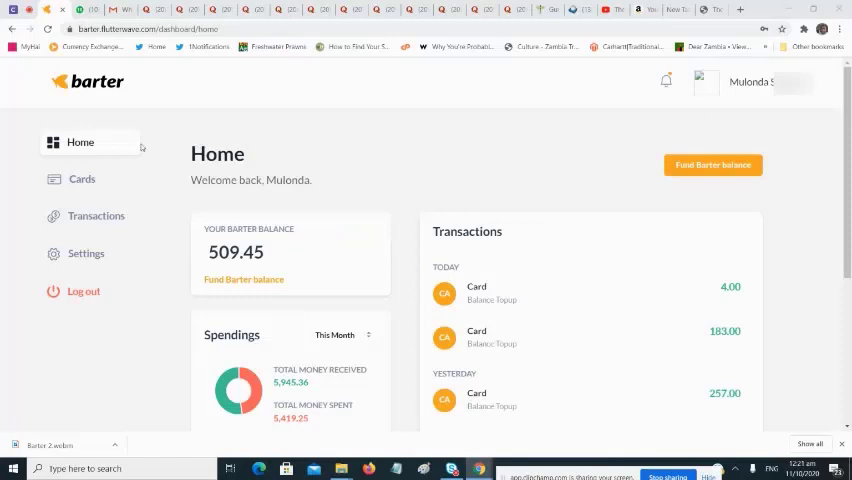
{"action": "mouse_move", "coordinate": [96, 216]}
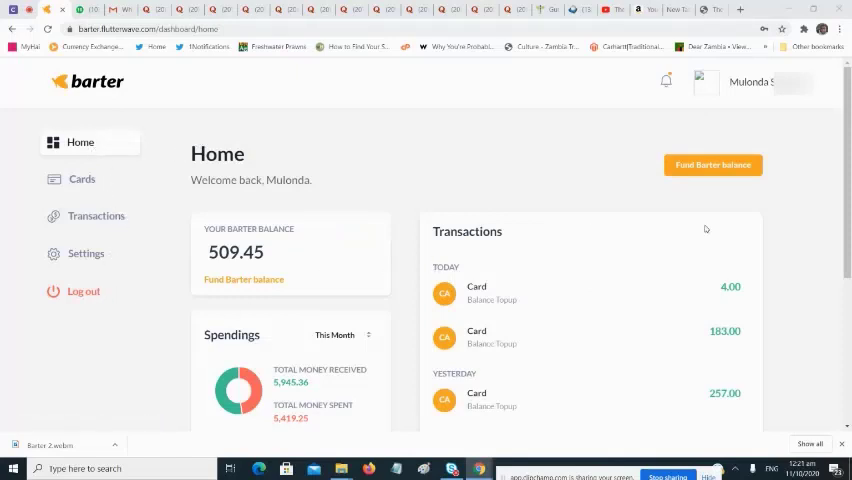
{"action": "mouse_move", "coordinate": [712, 174]}
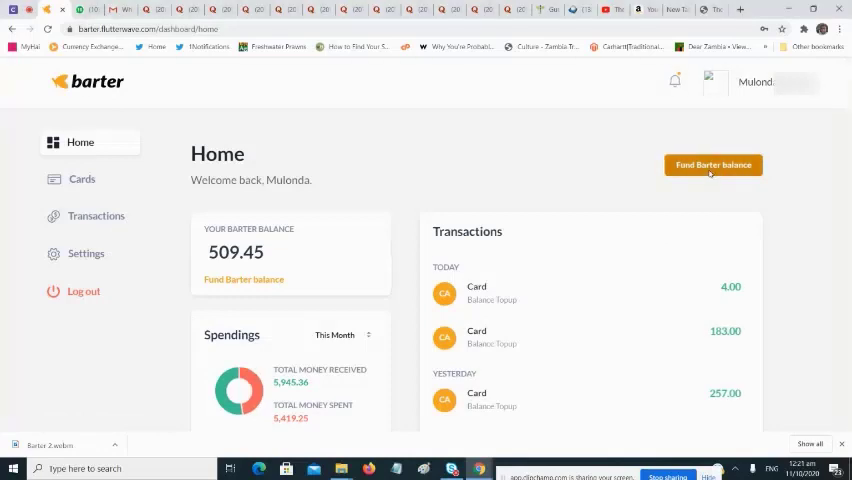
{"action": "left_click", "coordinate": [712, 164]}
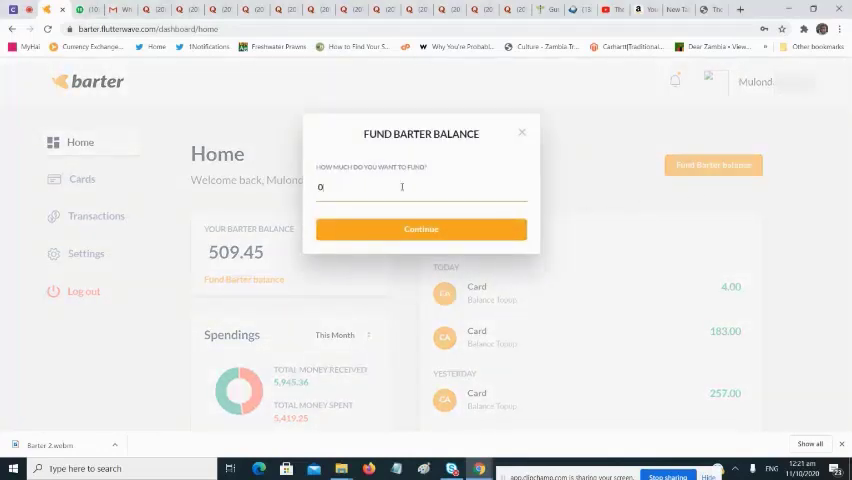
{"action": "type", "text": "5"}
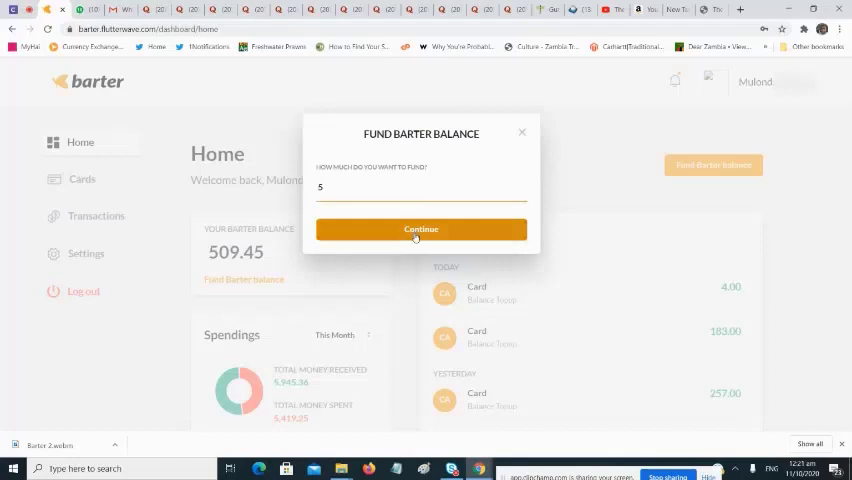
{"action": "left_click", "coordinate": [420, 228]}
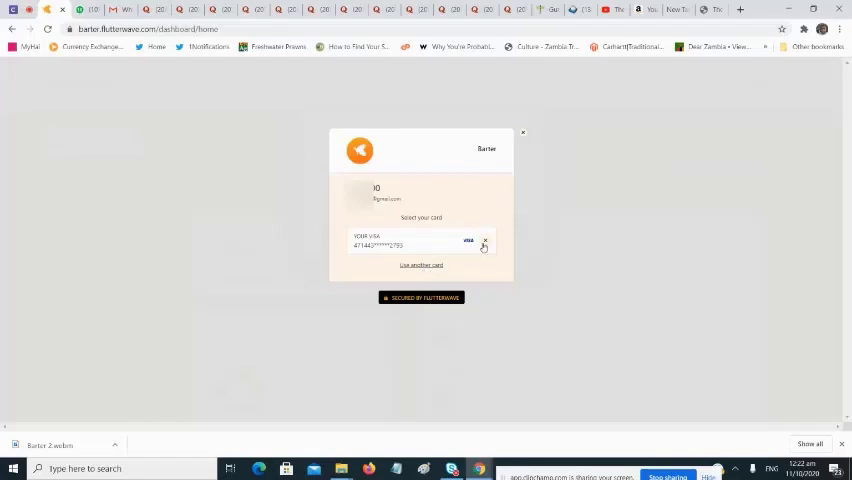
{"action": "mouse_move", "coordinate": [530, 132]}
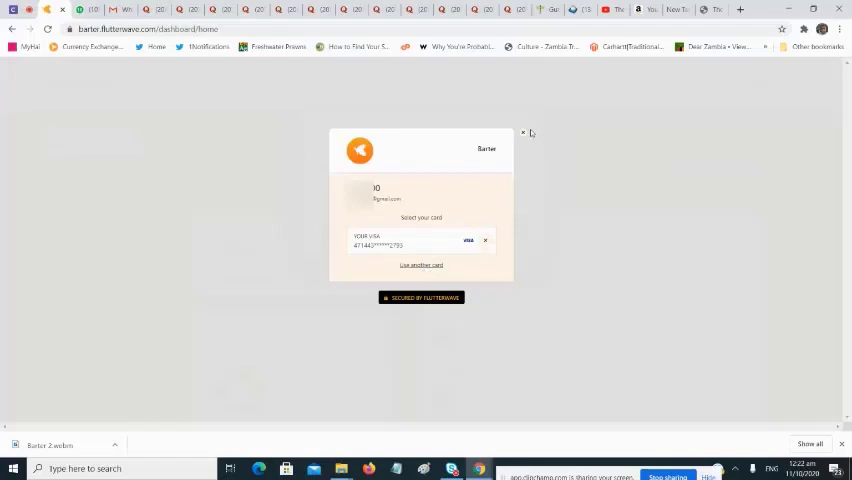
{"action": "left_click", "coordinate": [522, 132]}
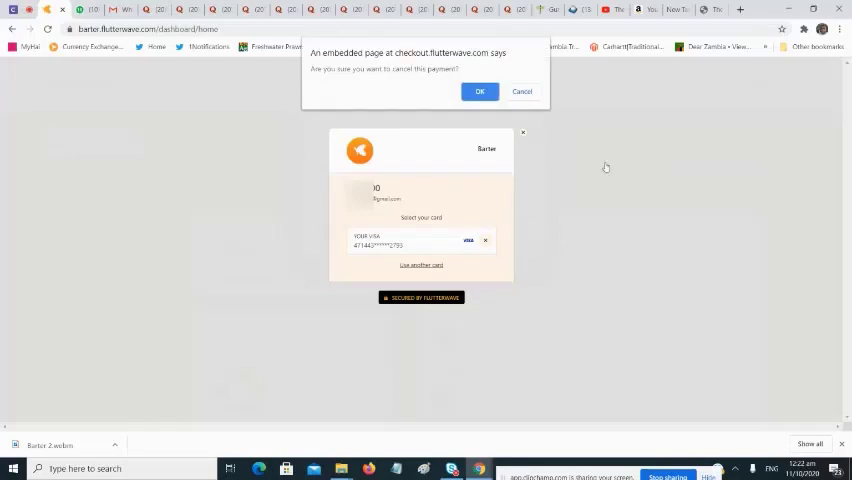
{"action": "left_click", "coordinate": [478, 92]}
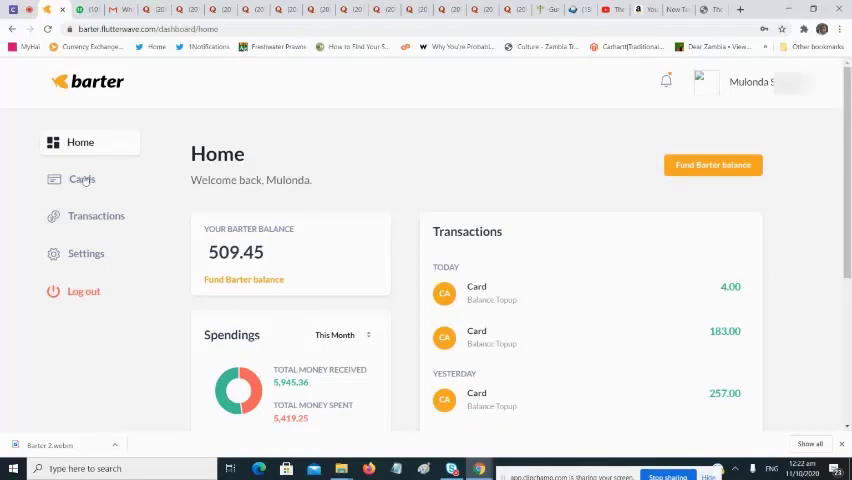
View the virtual card's details and its recent Amazon and funding transactions on the Cards page.
{"action": "left_click", "coordinate": [82, 178]}
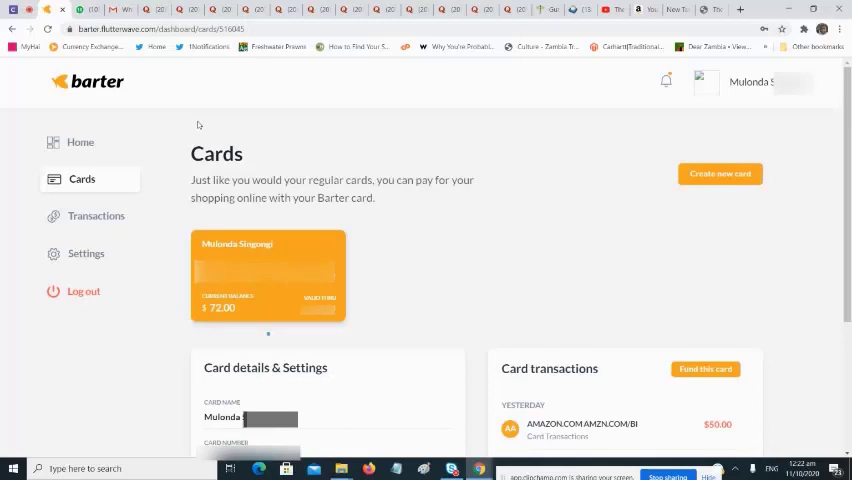
{"action": "mouse_move", "coordinate": [412, 192]}
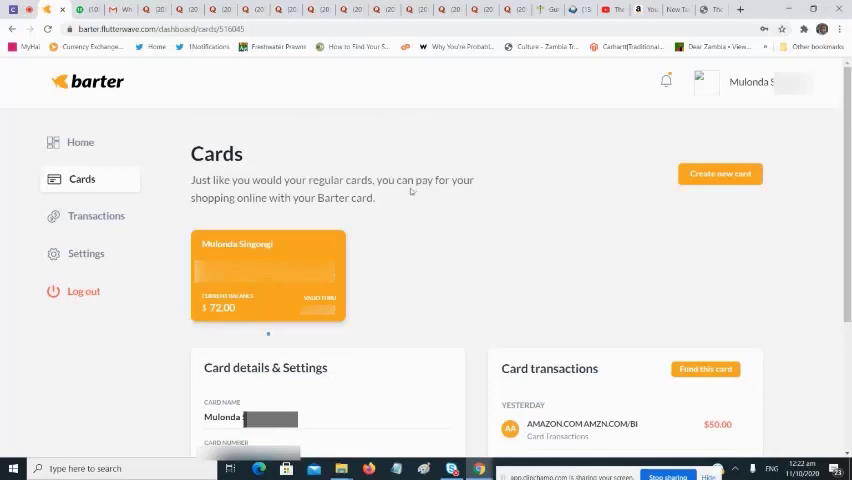
{"action": "mouse_move", "coordinate": [338, 260]}
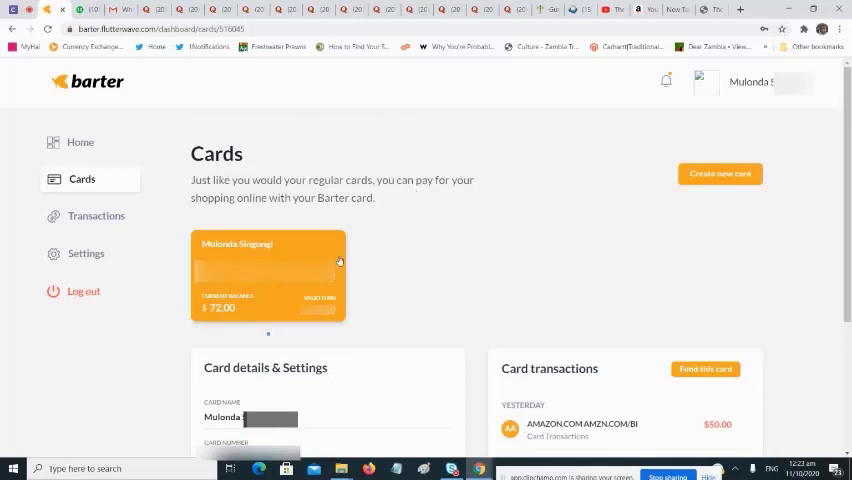
{"action": "mouse_move", "coordinate": [340, 280]}
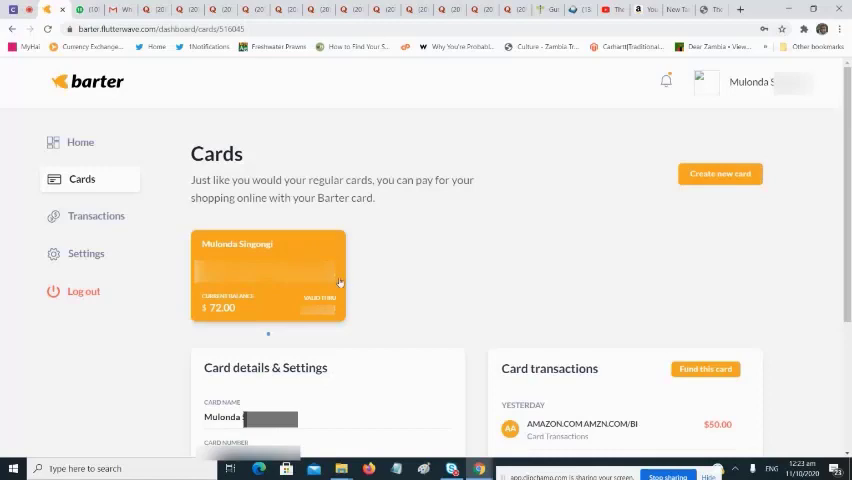
{"action": "mouse_move", "coordinate": [344, 352]}
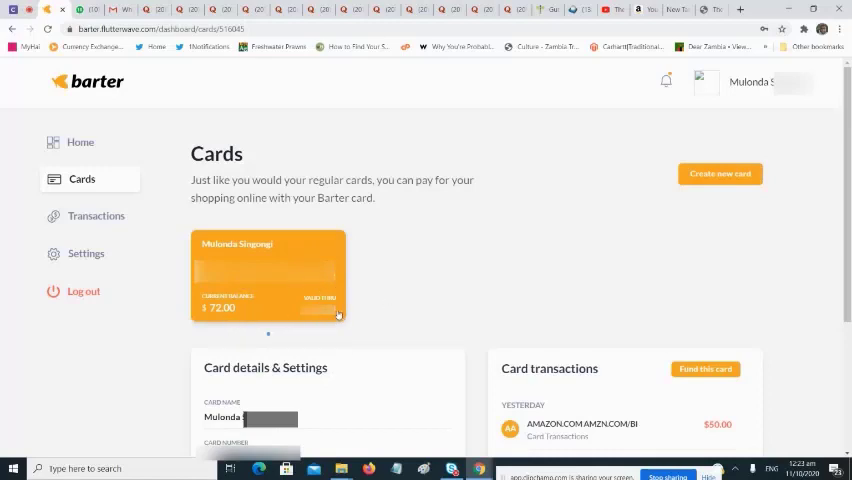
{"action": "mouse_move", "coordinate": [348, 320]}
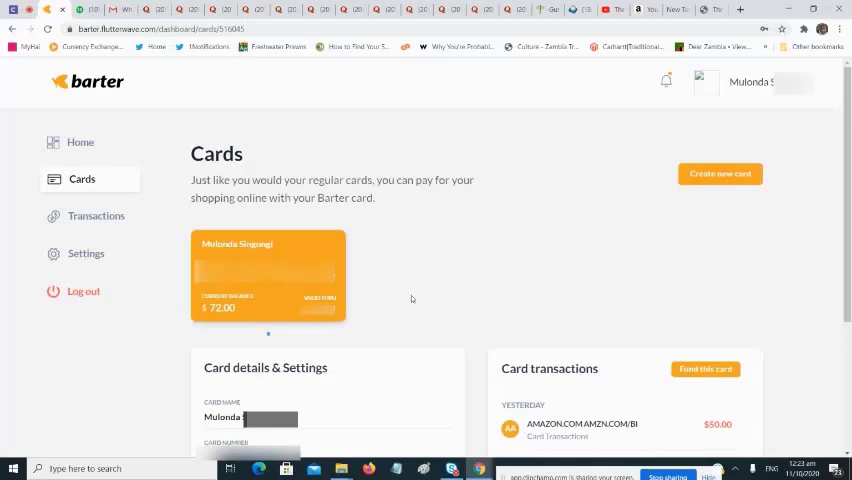
{"action": "scroll", "scroll_direction": "down", "scroll_amount": 3}
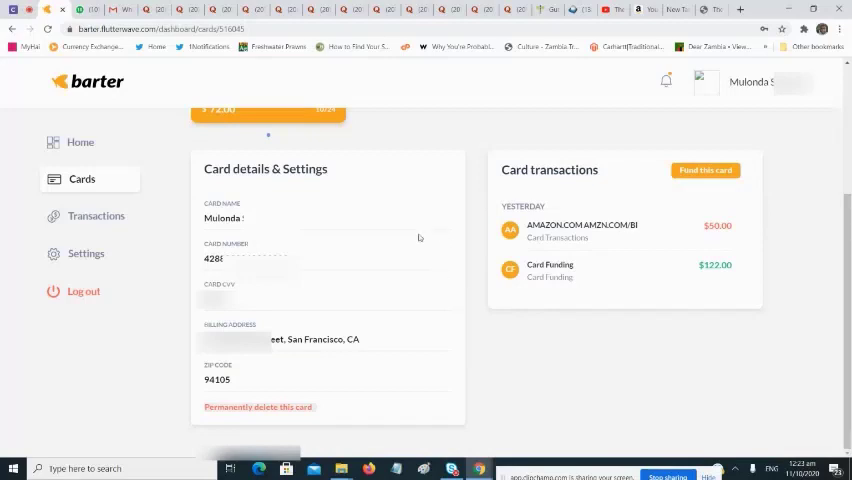
{"action": "mouse_move", "coordinate": [308, 224]}
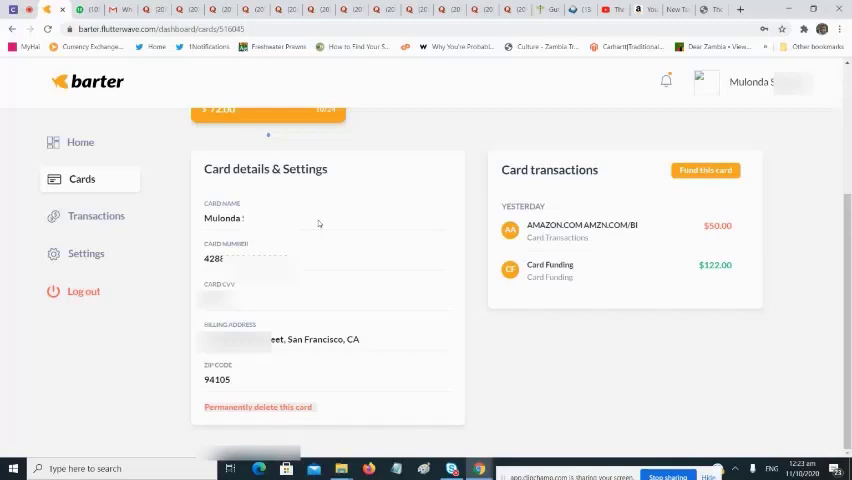
{"action": "mouse_move", "coordinate": [340, 264]}
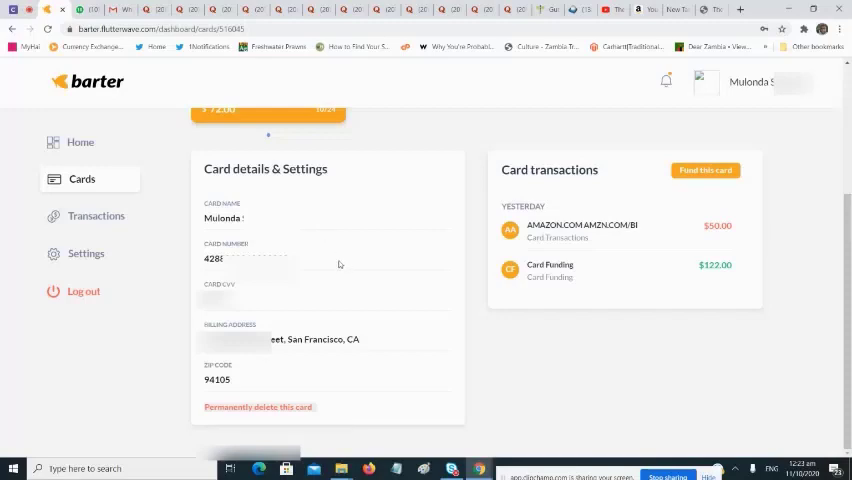
{"action": "mouse_move", "coordinate": [260, 304]}
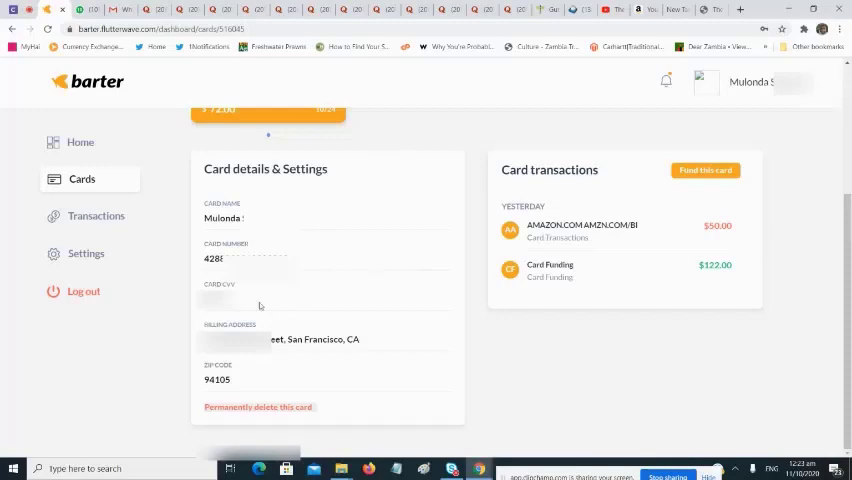
{"action": "mouse_move", "coordinate": [388, 320]}
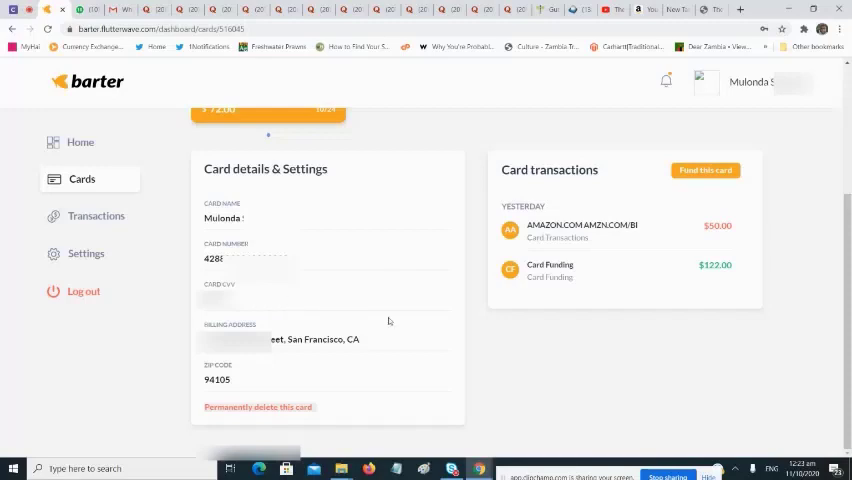
{"action": "mouse_move", "coordinate": [256, 356]}
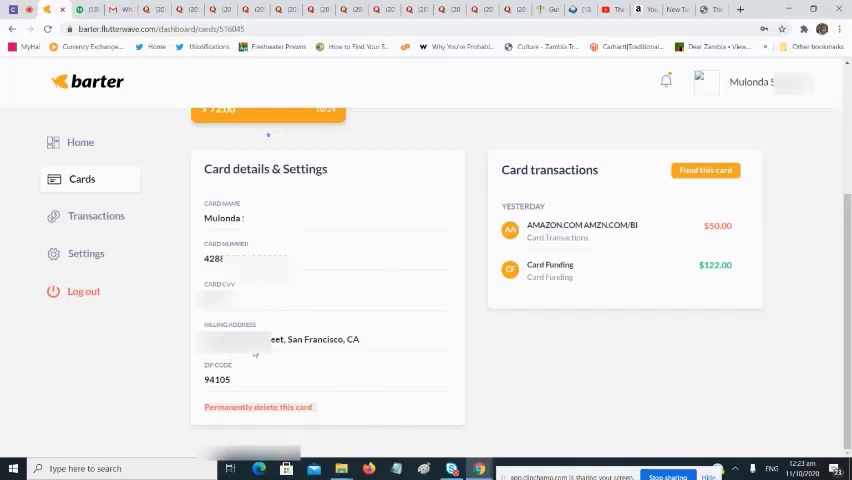
{"action": "mouse_move", "coordinate": [376, 346]}
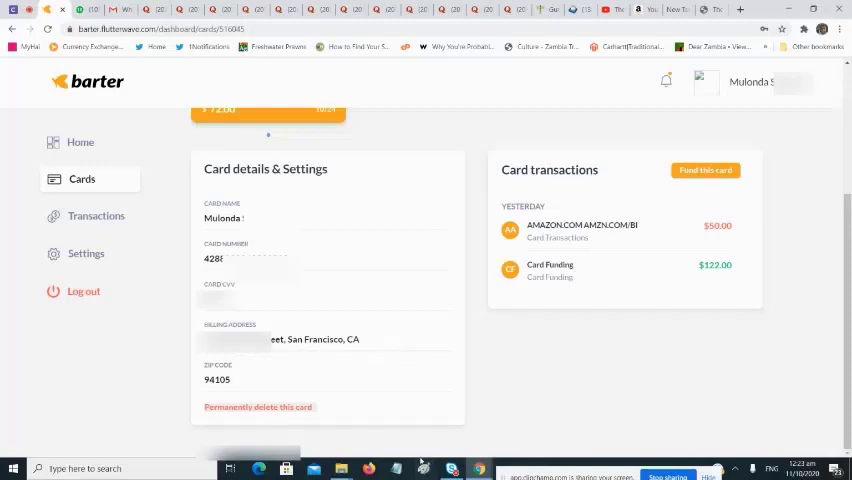
{"action": "mouse_move", "coordinate": [420, 448]}
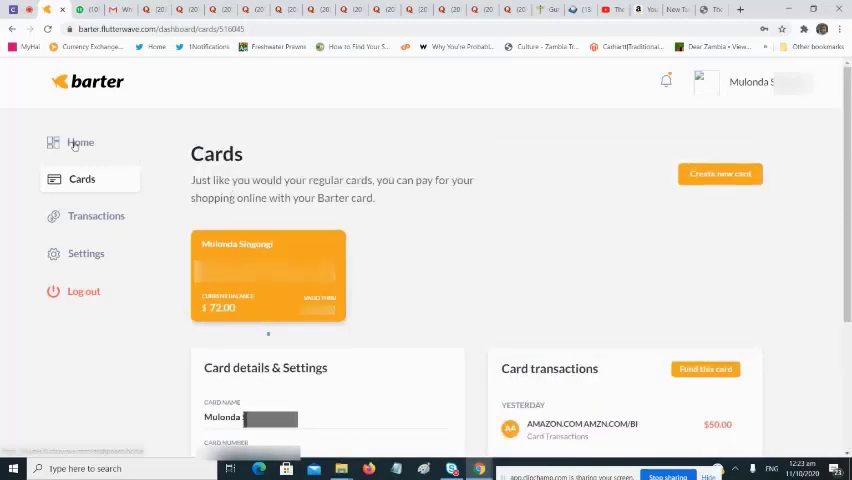
{"action": "left_click", "coordinate": [80, 142]}
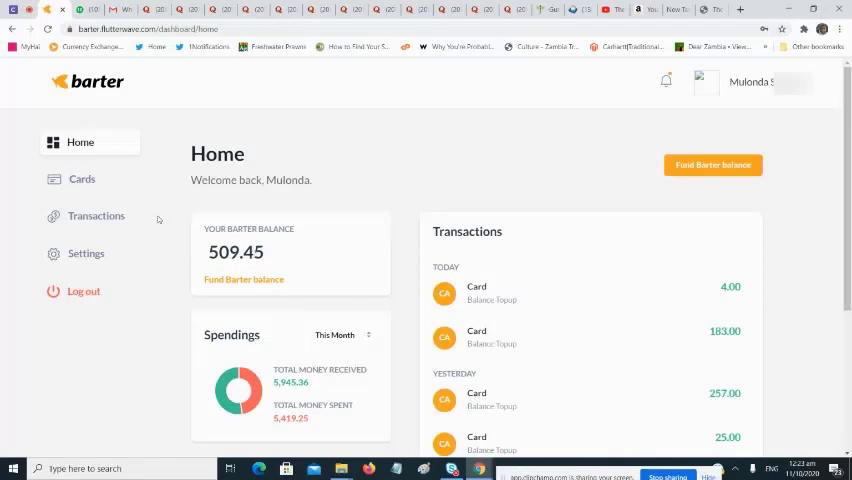
{"action": "left_click", "coordinate": [82, 178]}
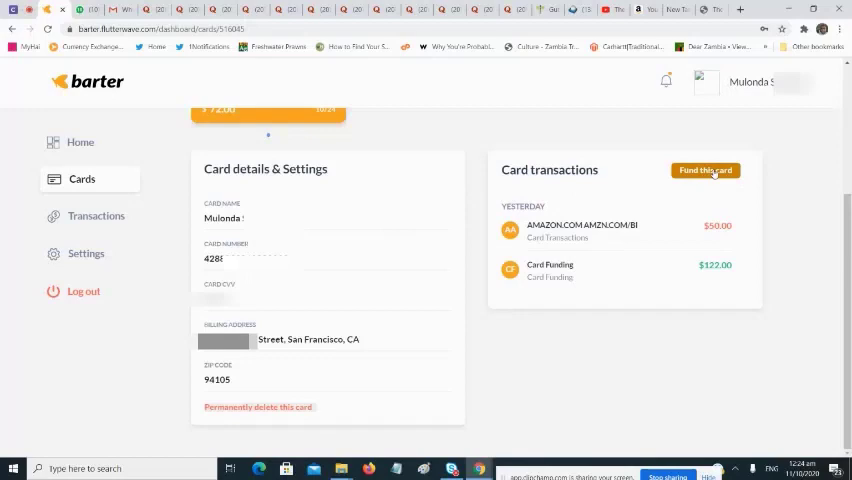
Fund the virtual card with $25, raising its balance to 97.00.
{"action": "left_click", "coordinate": [704, 170]}
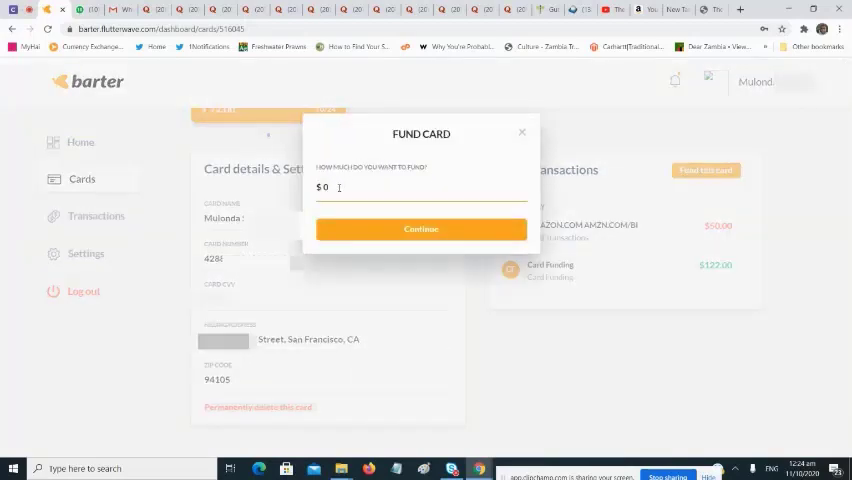
{"action": "type", "text": "25"}
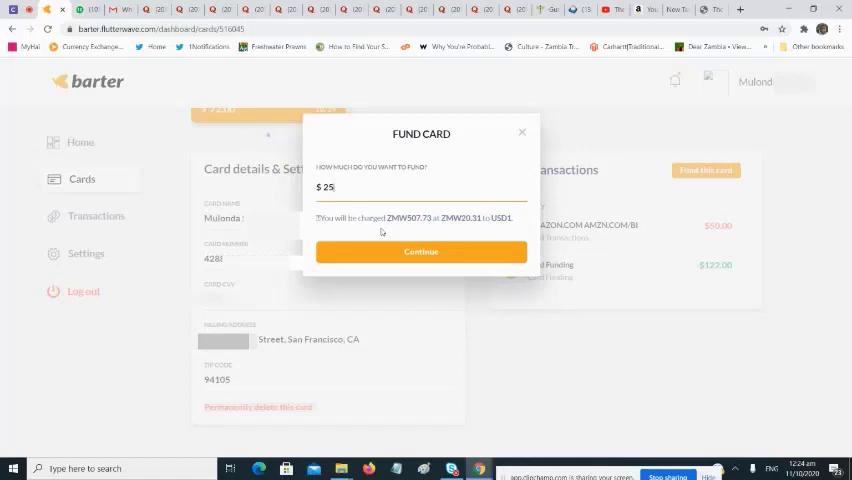
{"action": "mouse_move", "coordinate": [372, 226]}
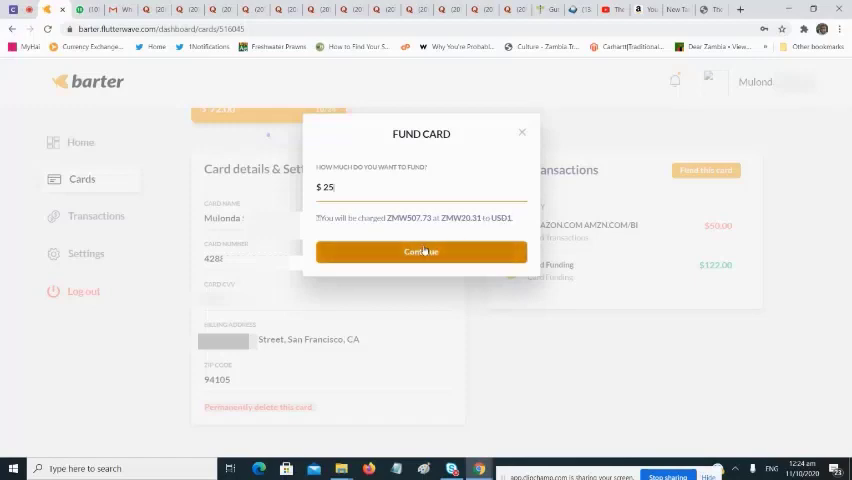
{"action": "left_click", "coordinate": [420, 252]}
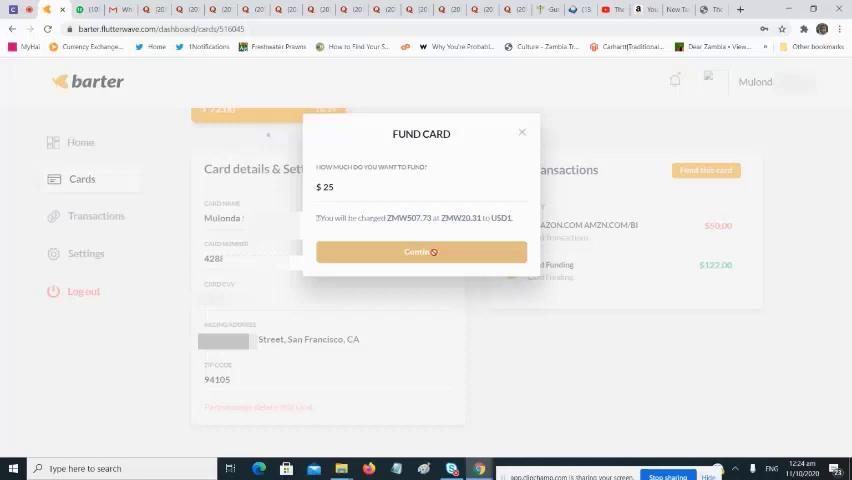
{"action": "left_click", "coordinate": [420, 252]}
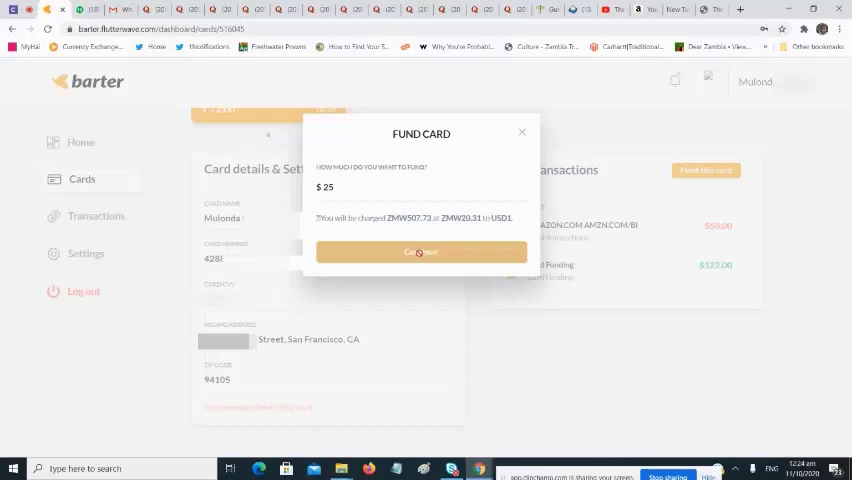
{"action": "mouse_move", "coordinate": [198, 70]}
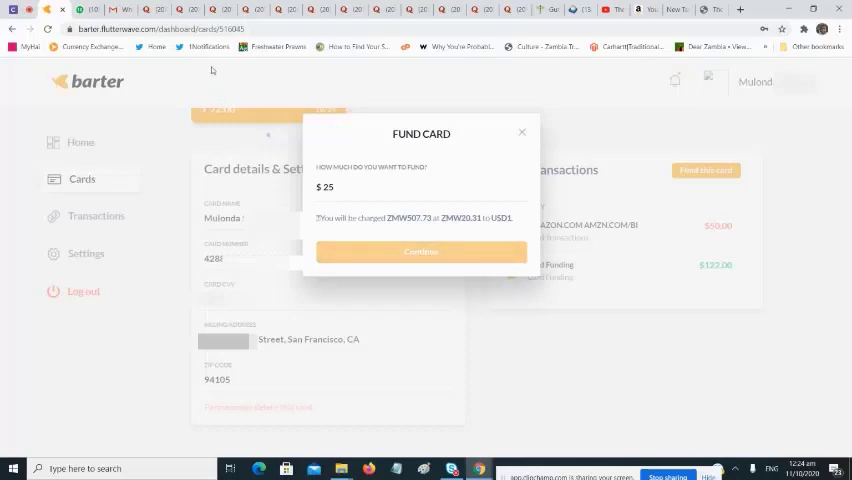
{"action": "left_click", "coordinate": [420, 252]}
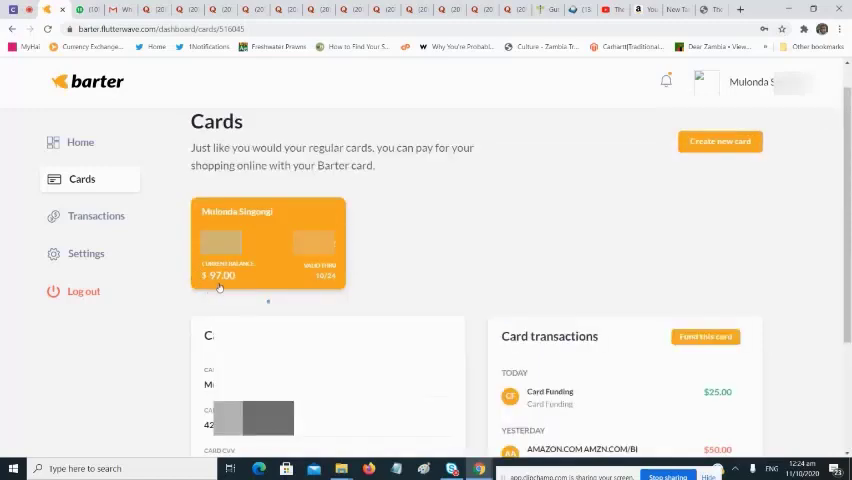
{"action": "mouse_move", "coordinate": [230, 284]}
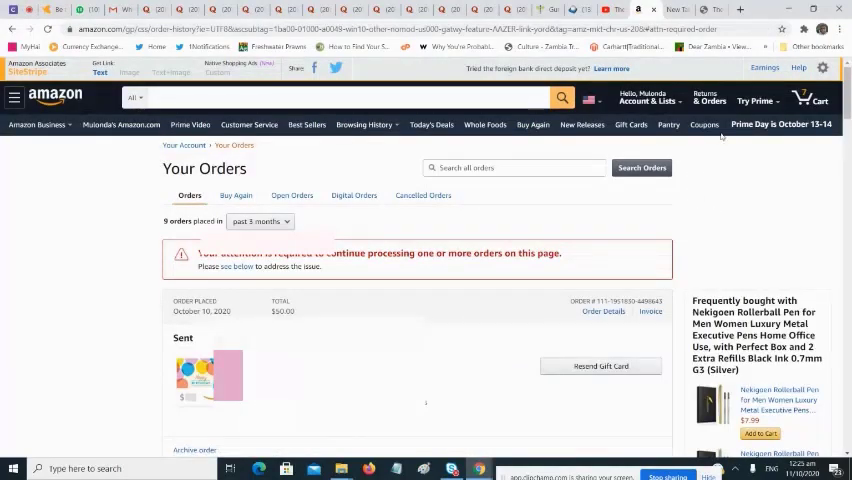
Re-sign in to Amazon with the password, keeping the session signed in, to reach Your Payments.
{"action": "left_click", "coordinate": [656, 96]}
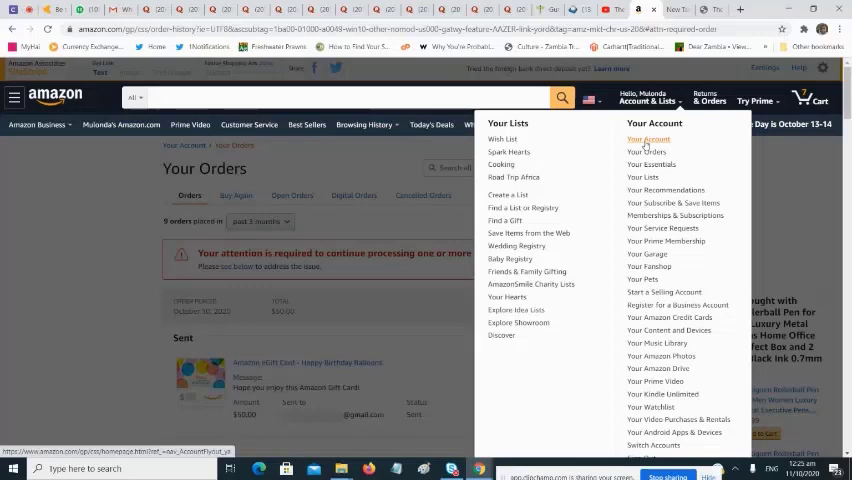
{"action": "left_click", "coordinate": [648, 140]}
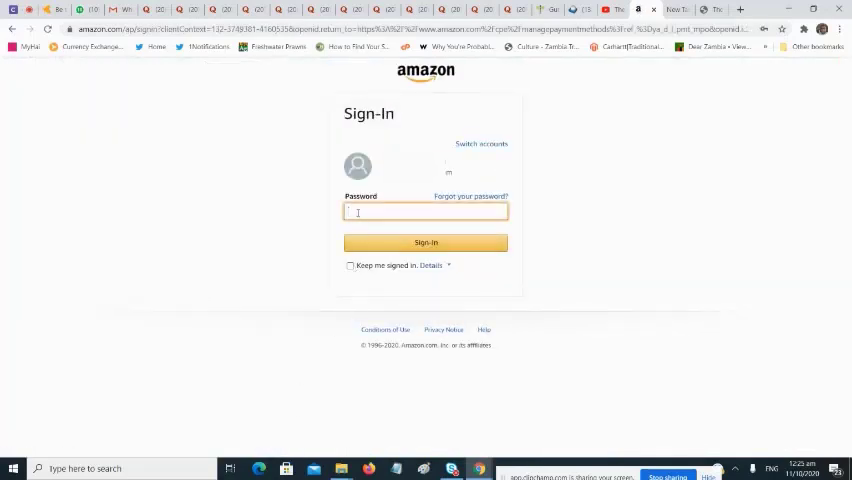
{"action": "type", "text": "password"}
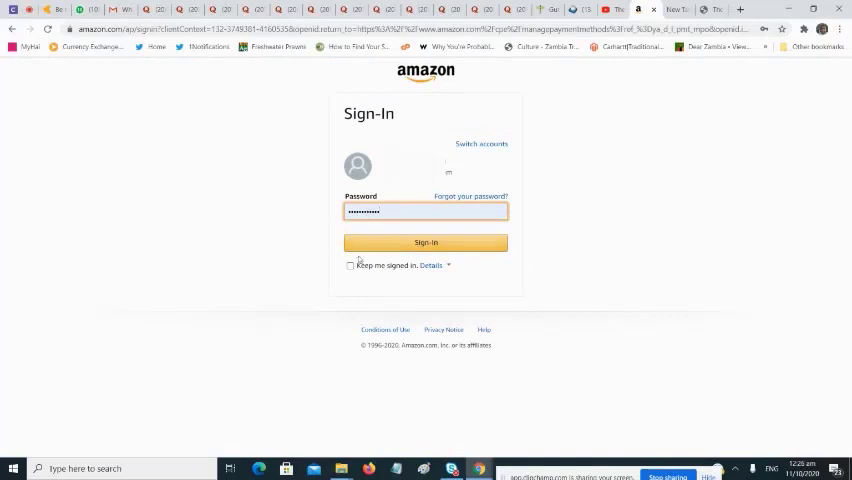
{"action": "left_click", "coordinate": [350, 264]}
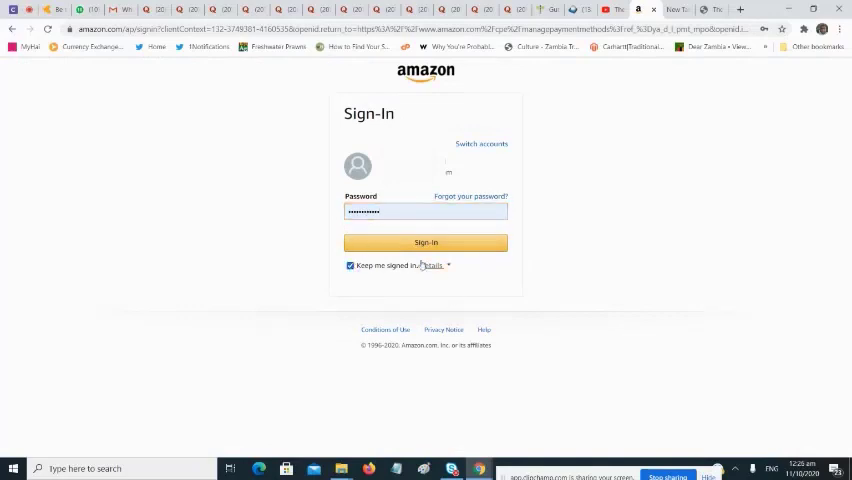
{"action": "left_click", "coordinate": [424, 242]}
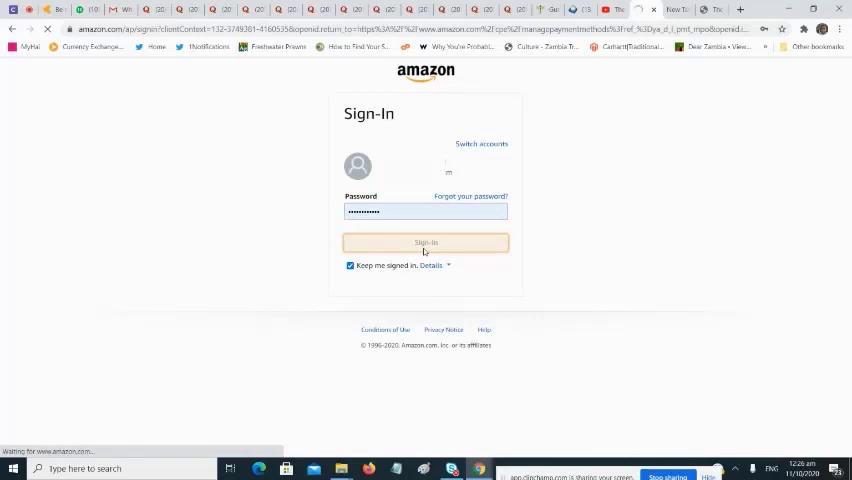
{"action": "left_click", "coordinate": [424, 242]}
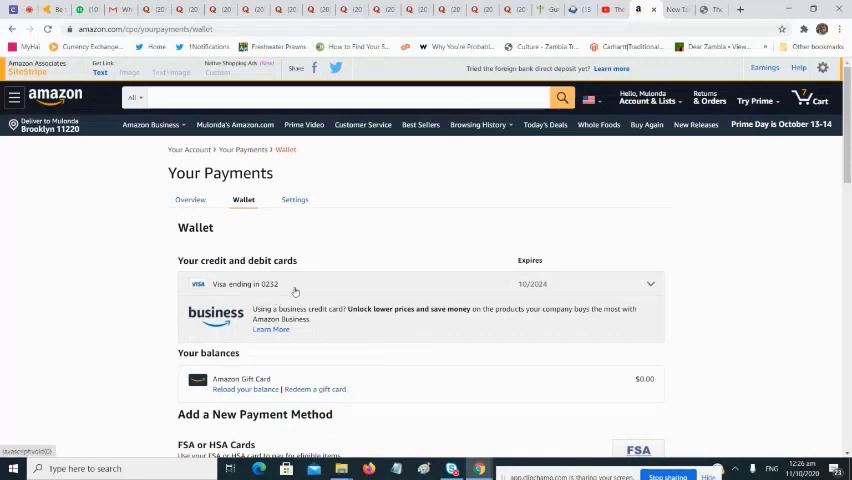
{"action": "mouse_move", "coordinate": [322, 292]}
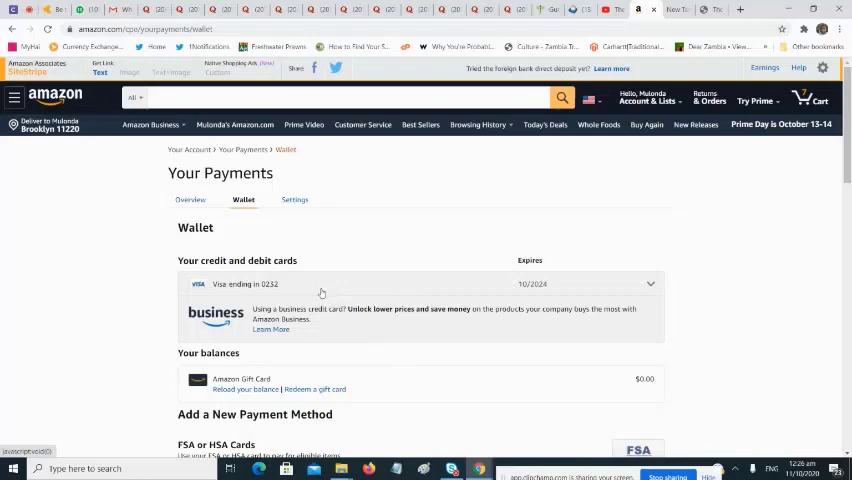
Start adding a new credit or debit card from the Amazon Wallet page.
{"action": "scroll", "scroll_direction": "down", "scroll_amount": 3}
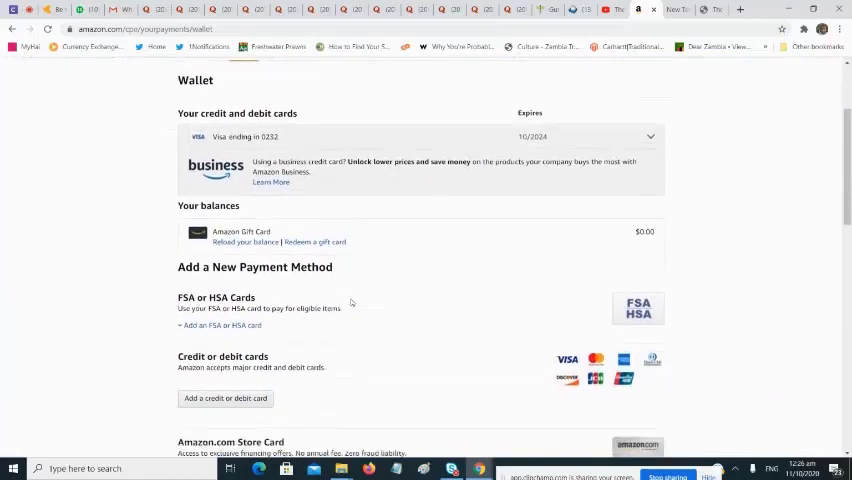
{"action": "scroll", "scroll_direction": "down", "scroll_amount": 3}
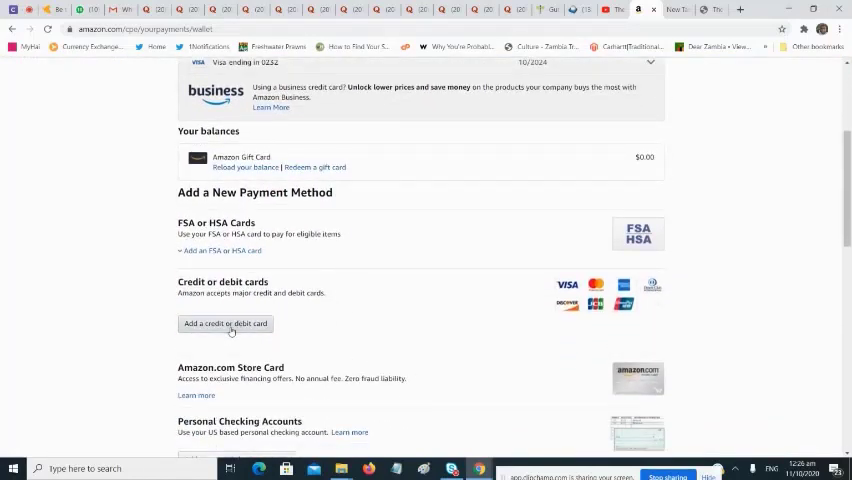
{"action": "left_click", "coordinate": [224, 324]}
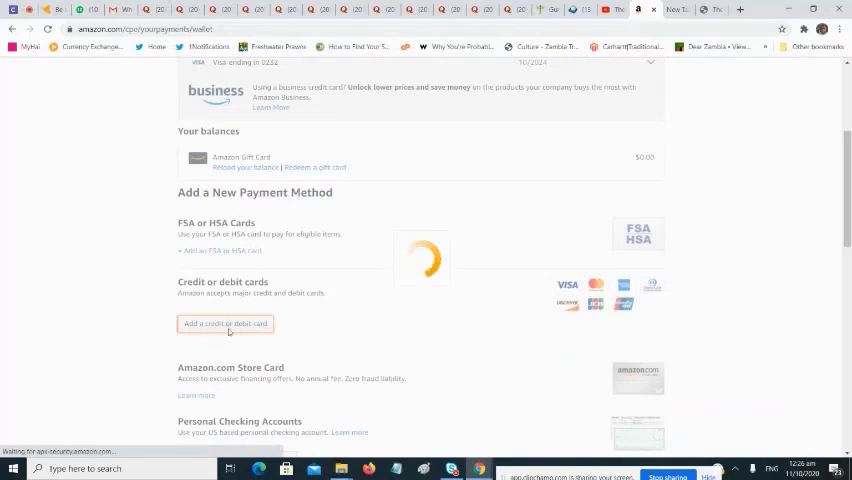
{"action": "left_click", "coordinate": [224, 324]}
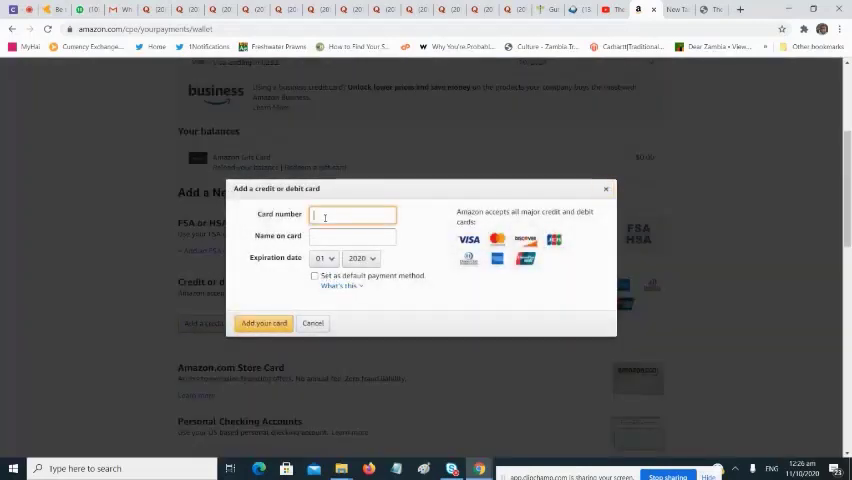
{"action": "left_click", "coordinate": [352, 236]}
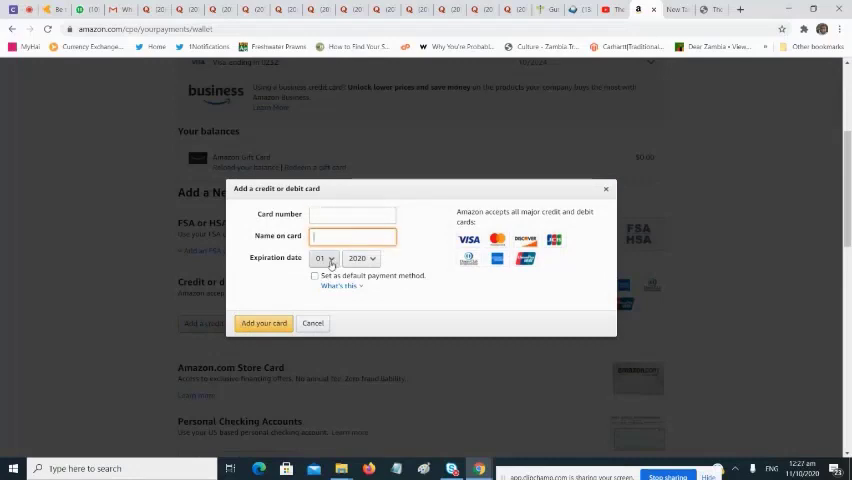
{"action": "left_click", "coordinate": [324, 258]}
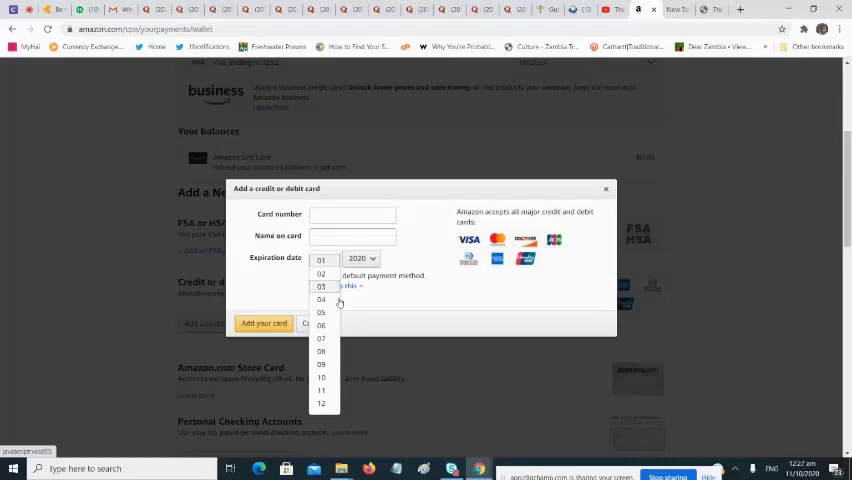
{"action": "left_click", "coordinate": [320, 272]}
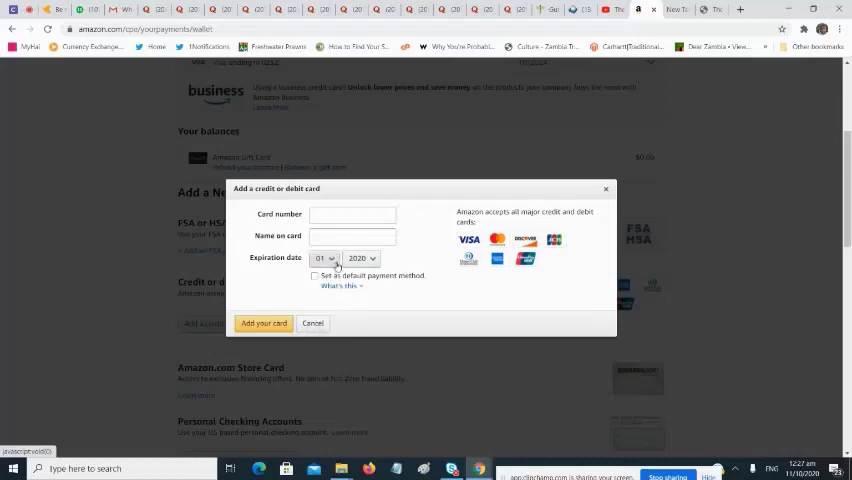
{"action": "left_click", "coordinate": [352, 214]}
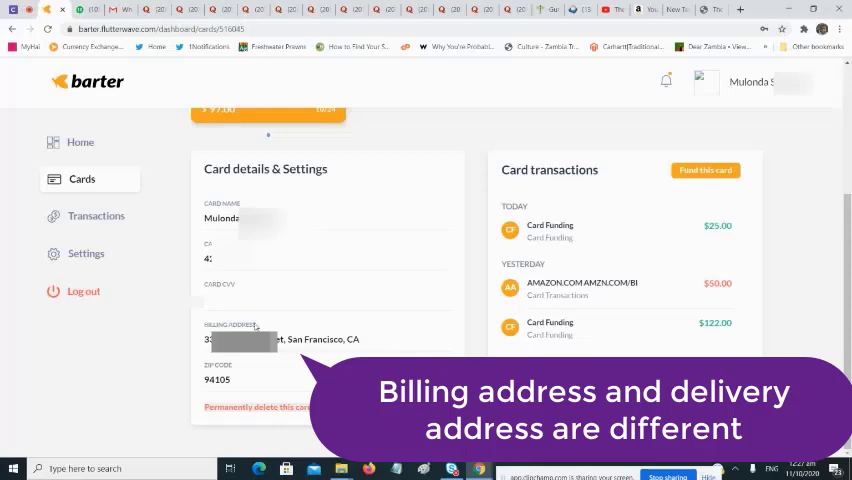
{"action": "double_click", "coordinate": [228, 324]}
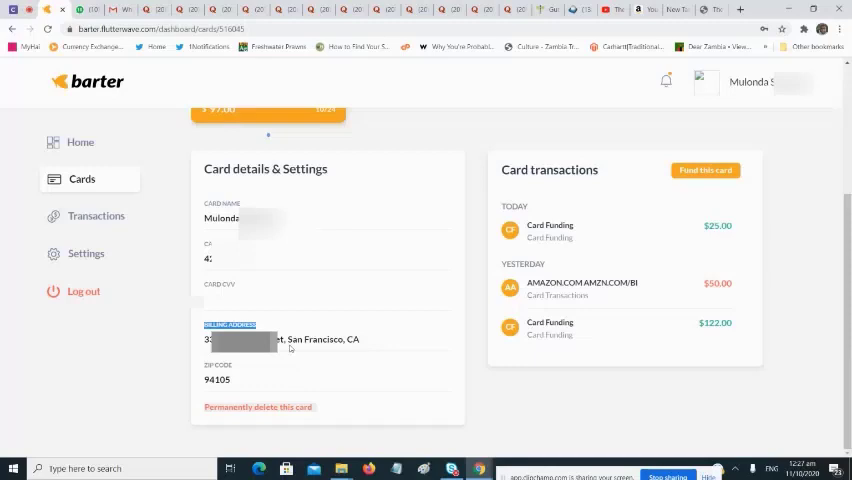
{"action": "mouse_move", "coordinate": [520, 122]}
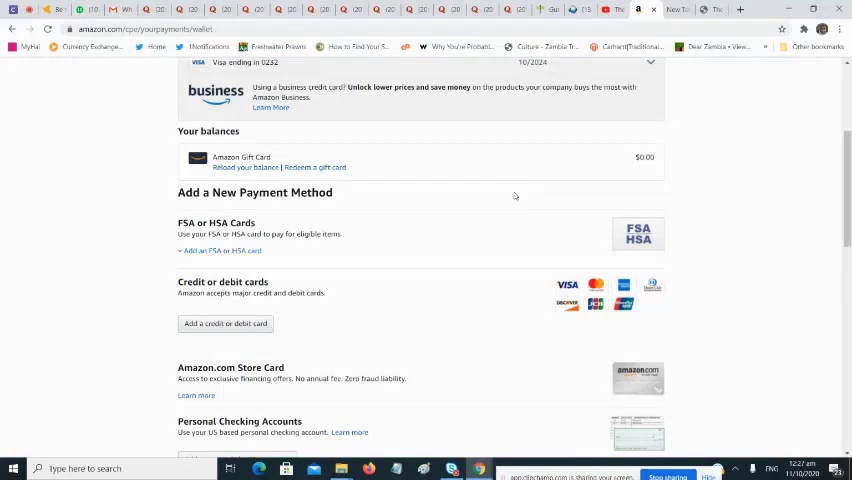
Search Amazon for 'amazon gift cards' and locate the Amazon.com eGift Card listing.
{"action": "scroll", "scroll_direction": "up", "scroll_amount": 3}
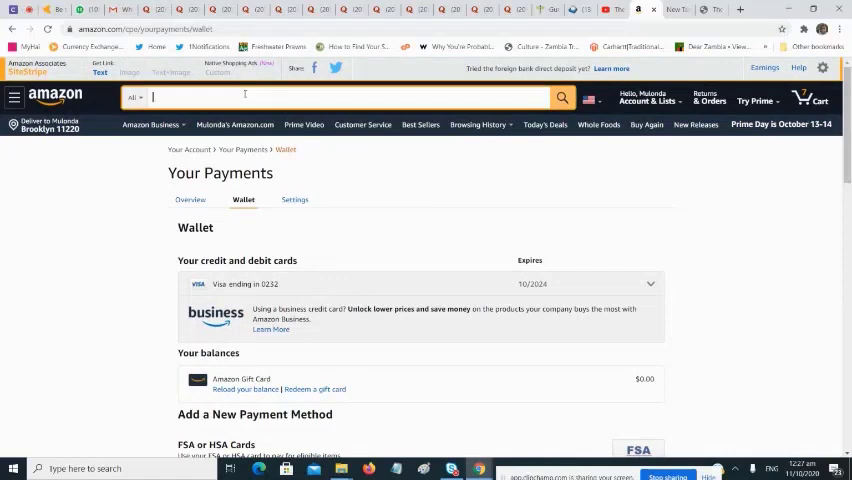
{"action": "type", "text": "amazon gift cards"}
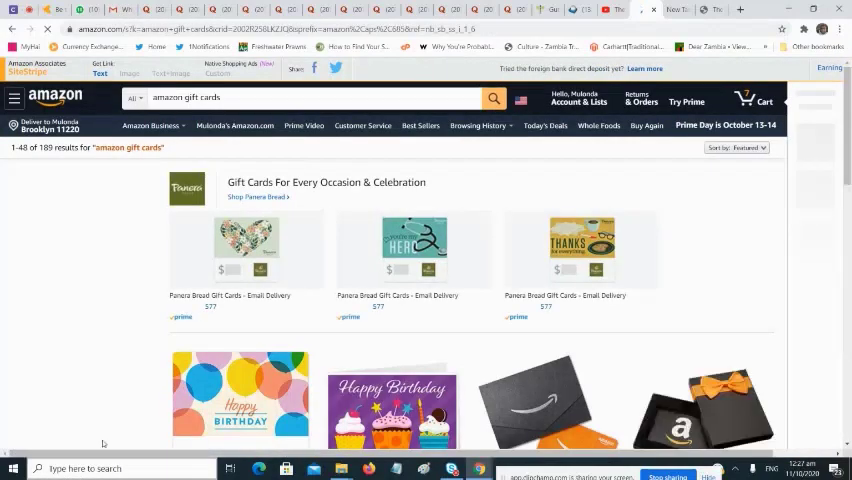
{"action": "scroll", "scroll_direction": "down", "scroll_amount": 3}
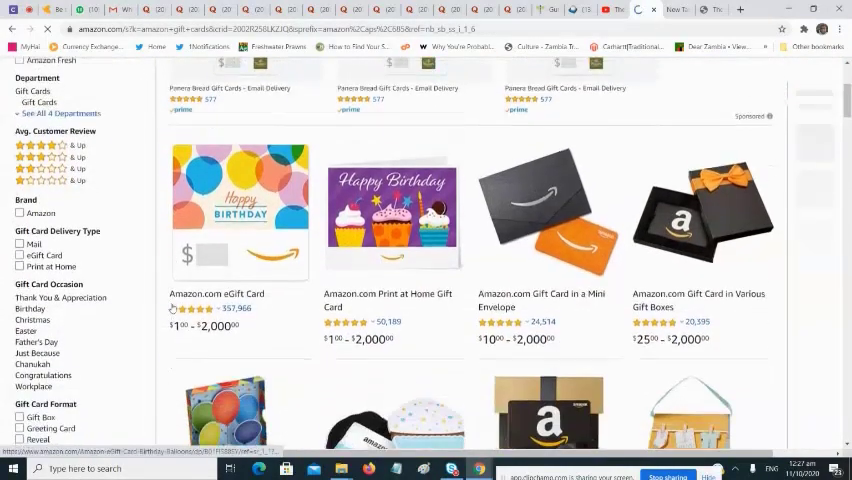
{"action": "scroll", "scroll_direction": "down", "scroll_amount": 3}
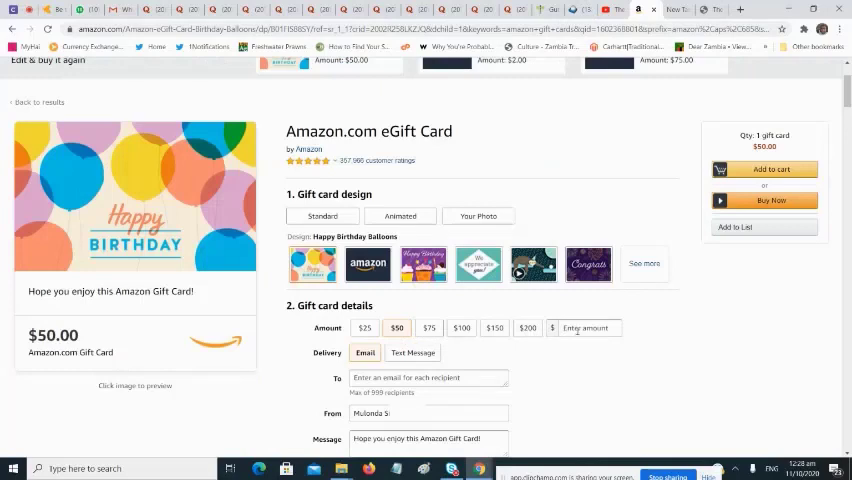
Set the Happy Birthday eGift Card to a custom $80 amount and proceed with Buy Now.
{"action": "left_click", "coordinate": [588, 328]}
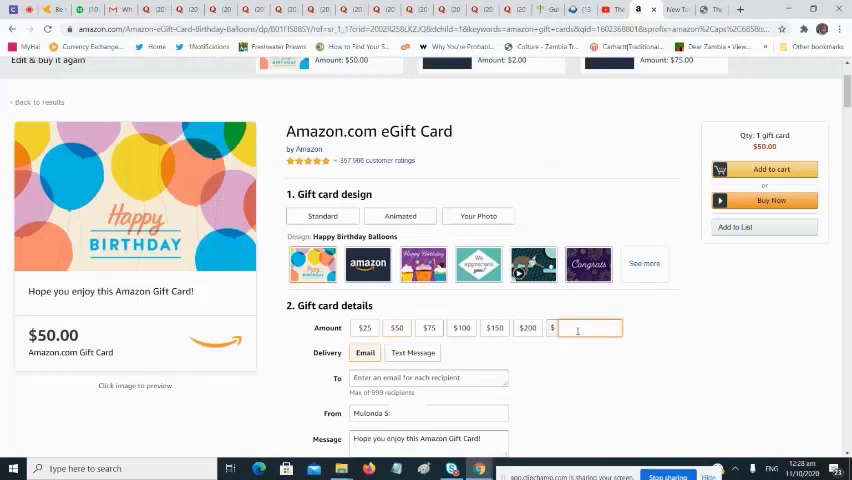
{"action": "left_click", "coordinate": [590, 328]}
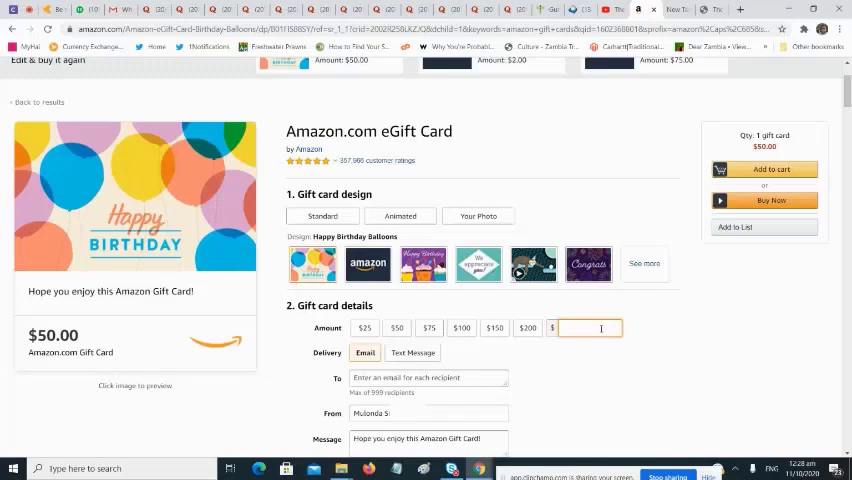
{"action": "type", "text": "80.00"}
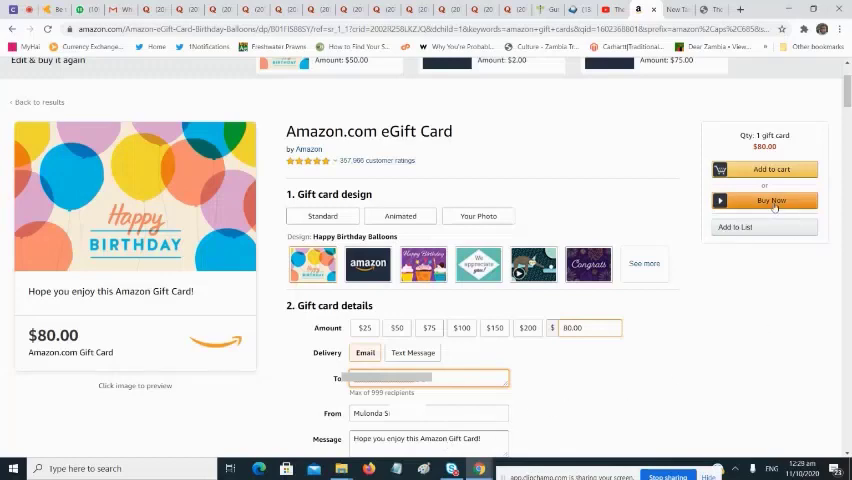
{"action": "left_click", "coordinate": [772, 200]}
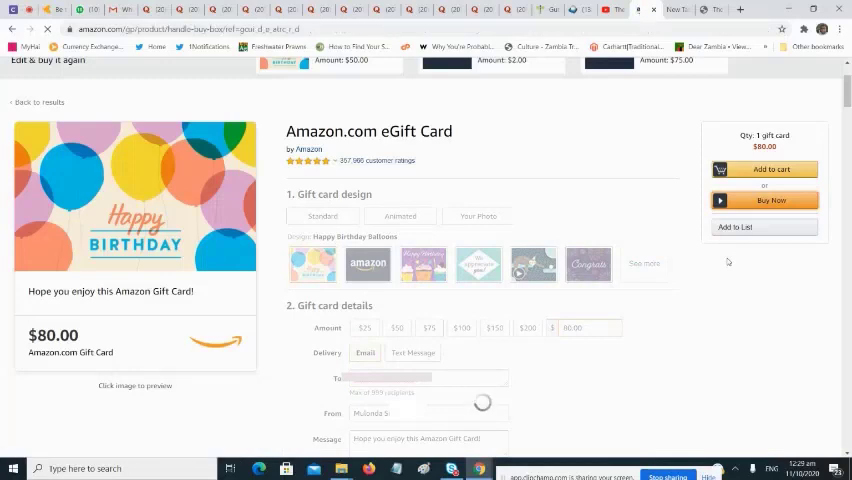
Place the $80.00 eGift Card order paid with the Visa card.
{"action": "left_click", "coordinate": [772, 200]}
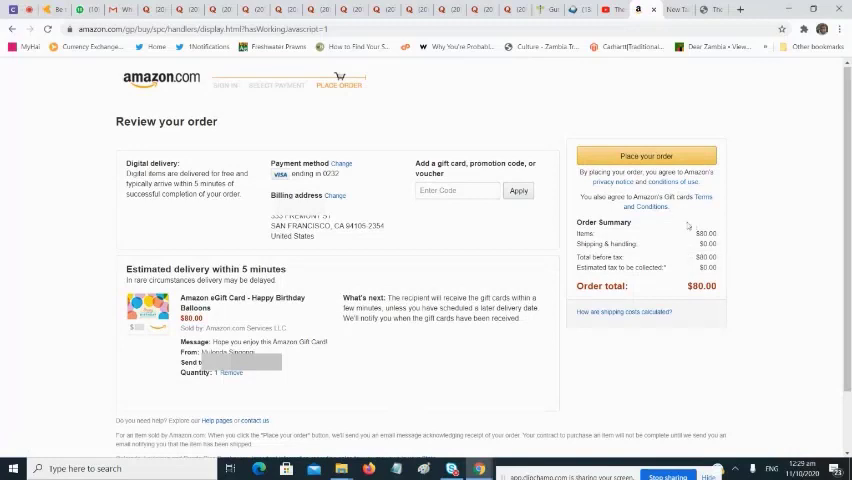
{"action": "mouse_move", "coordinate": [608, 196]}
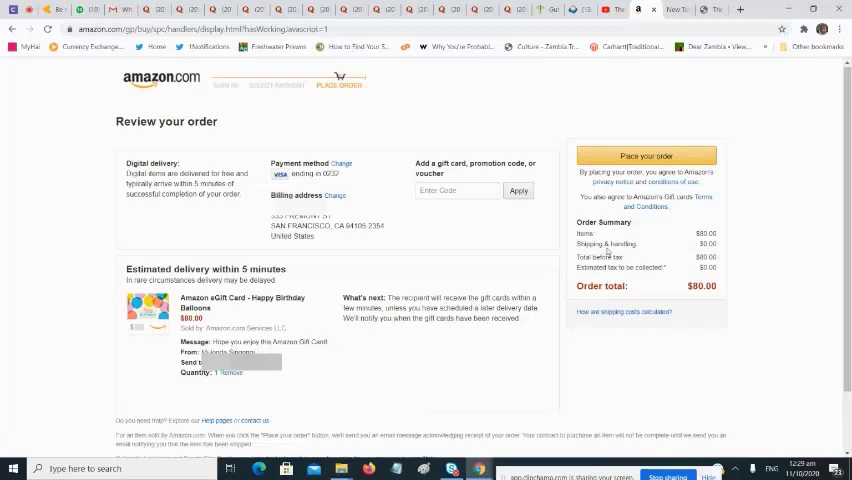
{"action": "left_click", "coordinate": [646, 156]}
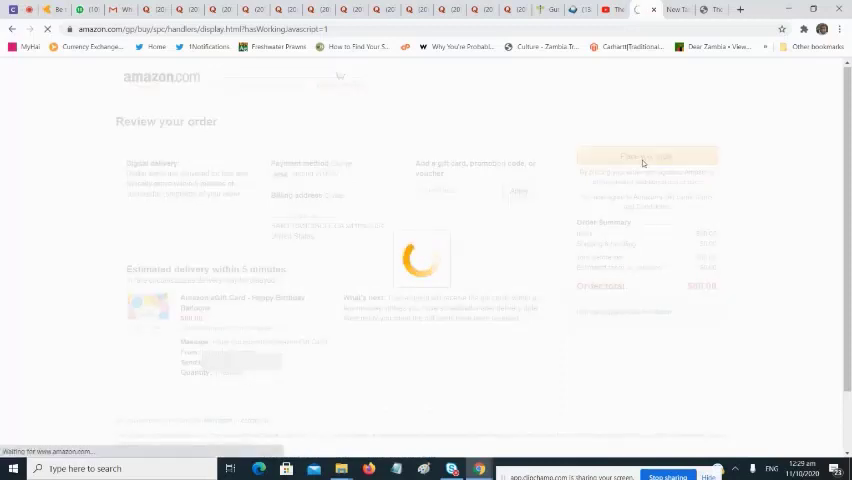
{"action": "left_click", "coordinate": [646, 156]}
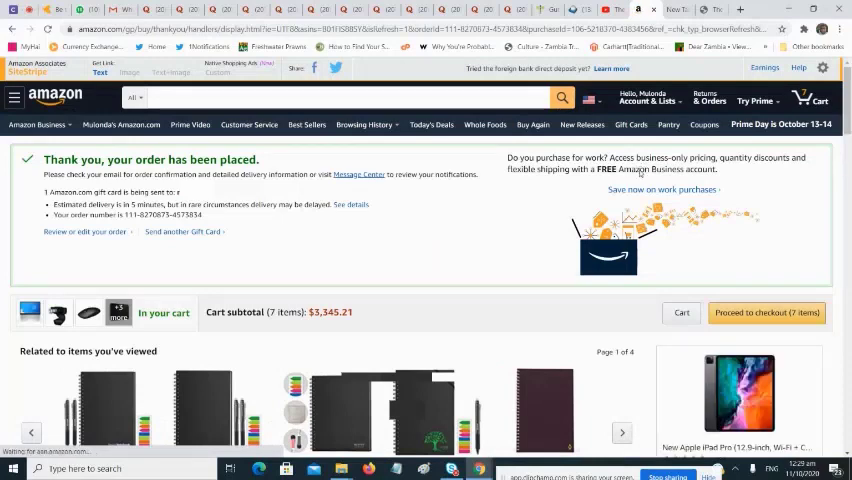
{"action": "mouse_move", "coordinate": [706, 96]}
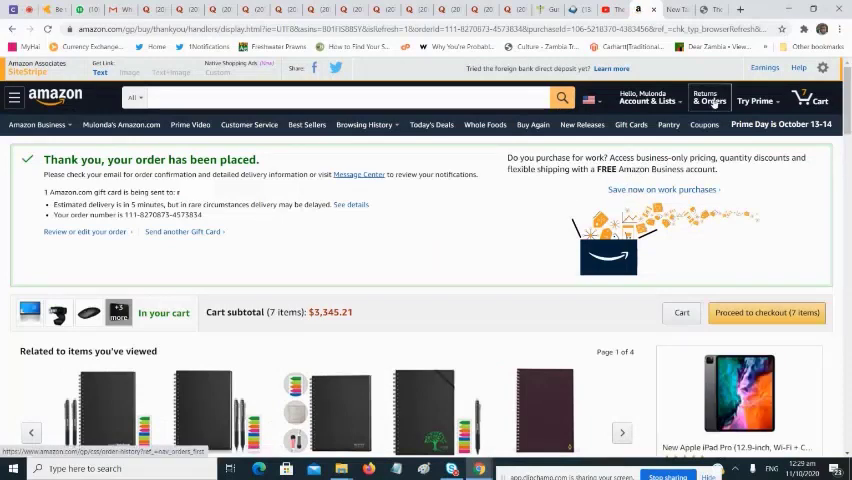
View the order history listing the new $80.00 eGift Card order as processing.
{"action": "left_click", "coordinate": [716, 100]}
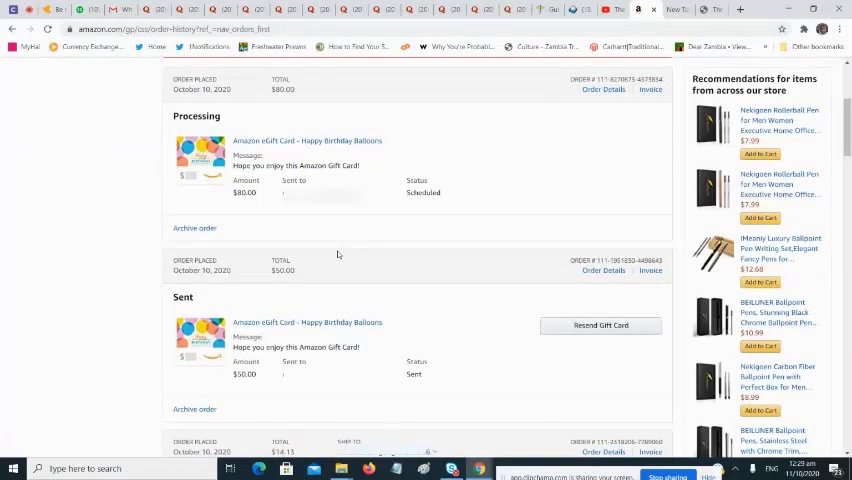
{"action": "mouse_move", "coordinate": [424, 212]}
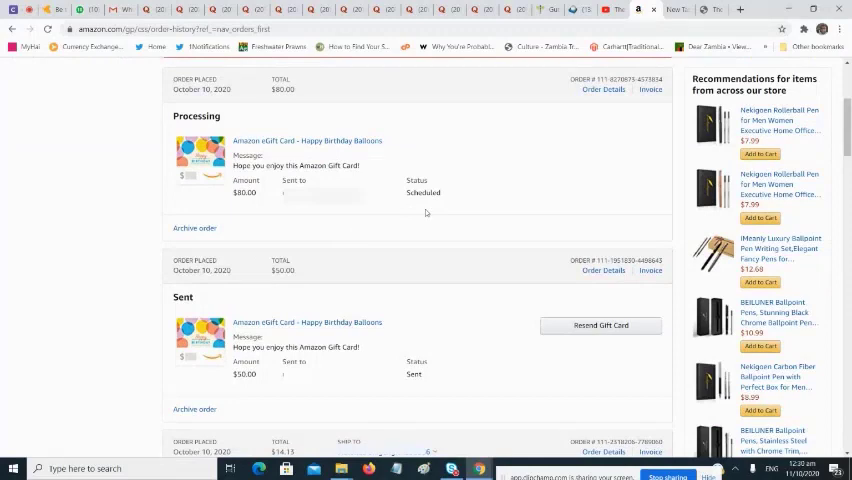
{"action": "mouse_move", "coordinate": [424, 212]}
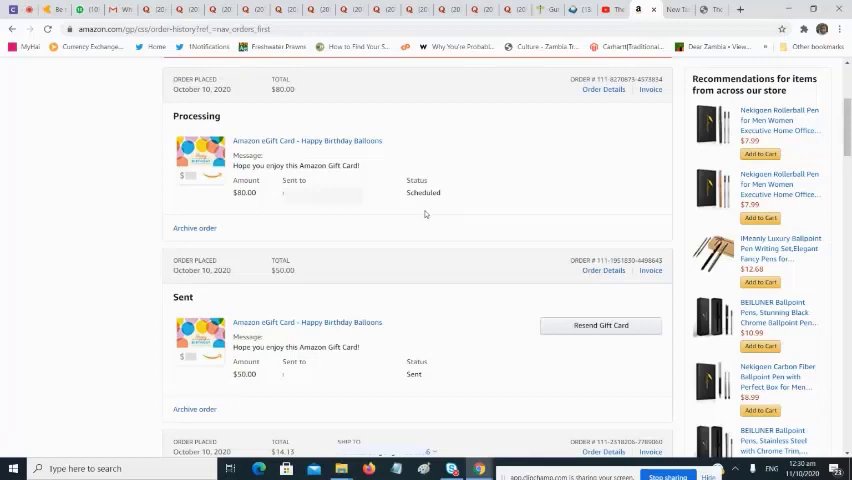
{"action": "scroll", "scroll_direction": "down", "scroll_amount": 3}
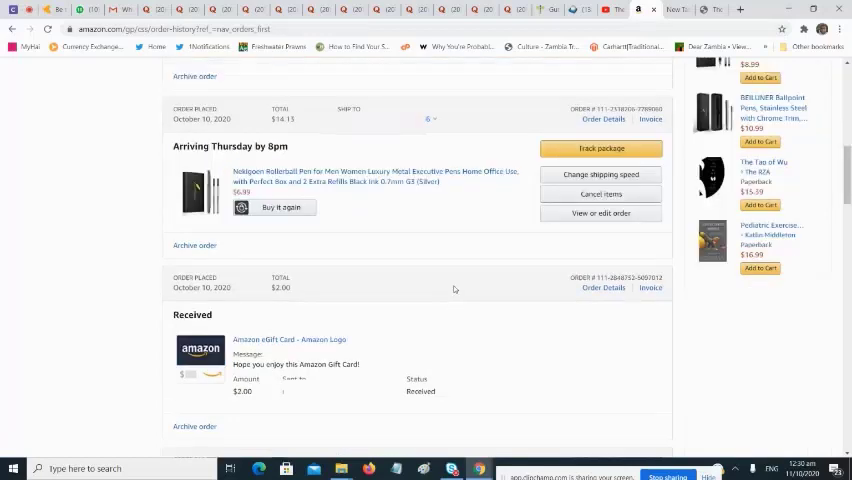
{"action": "mouse_move", "coordinate": [452, 262]}
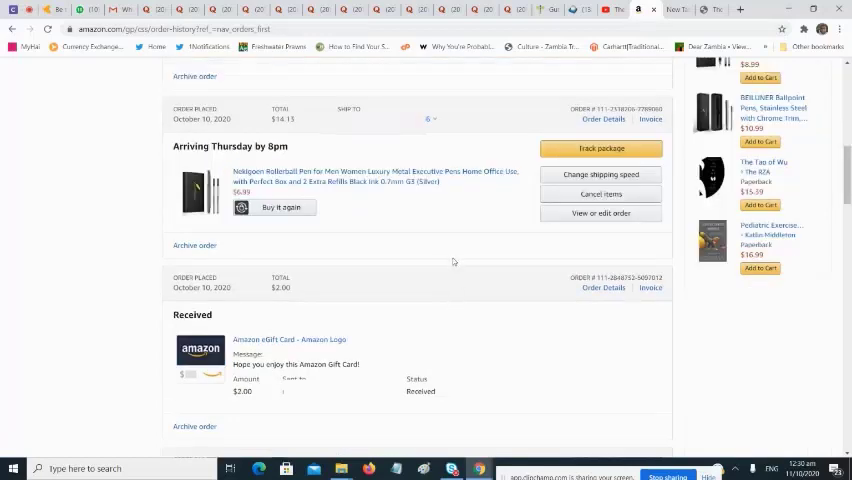
{"action": "mouse_move", "coordinate": [484, 372]}
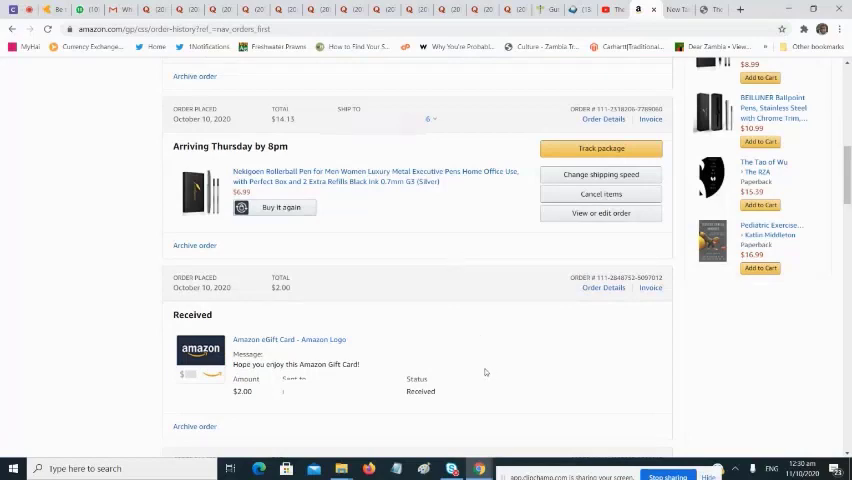
{"action": "mouse_move", "coordinate": [420, 402]}
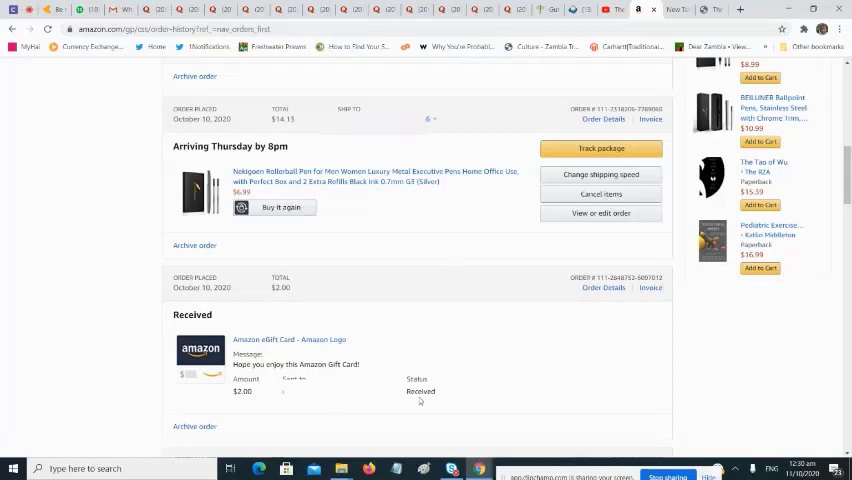
{"action": "mouse_move", "coordinate": [364, 236]}
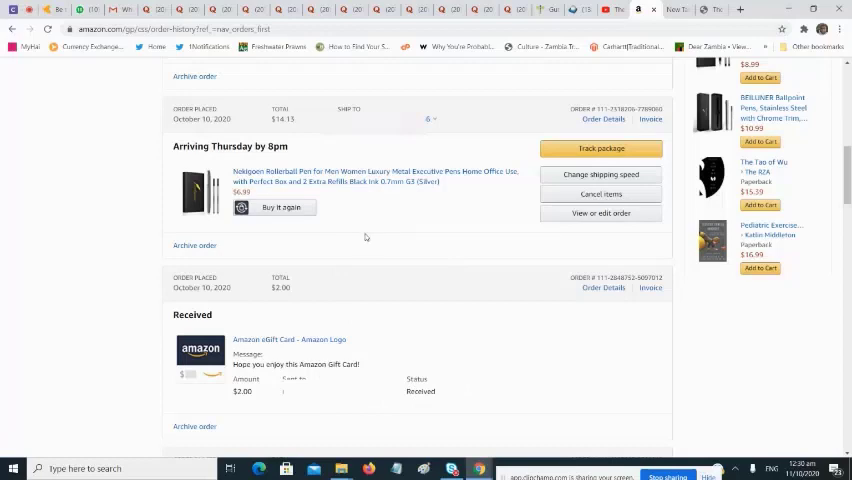